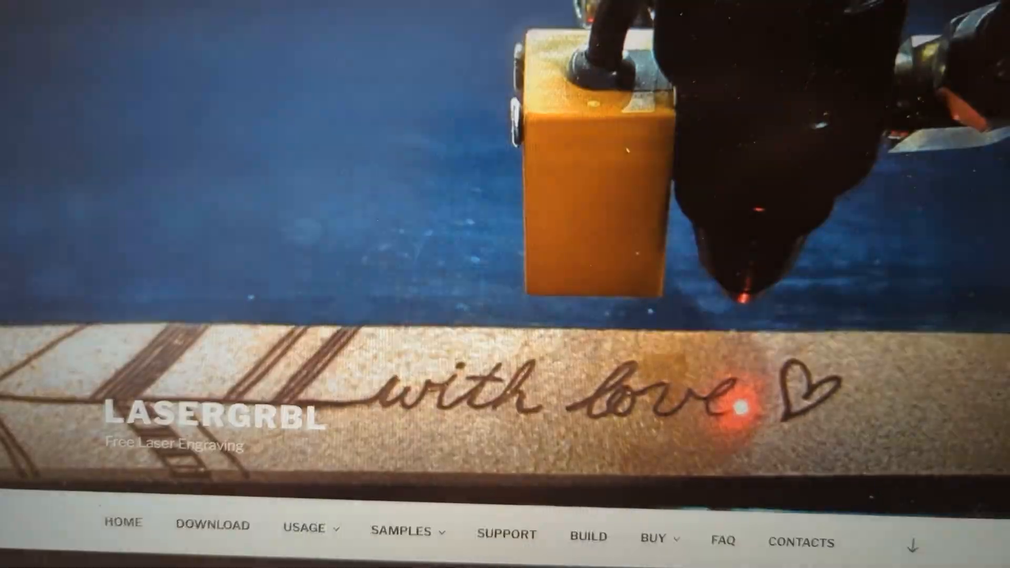
- Download the LaserGRBL installer (install (1).exe) from the site's download page
{"action": "scroll", "scroll_direction": "down", "scroll_amount": 3}
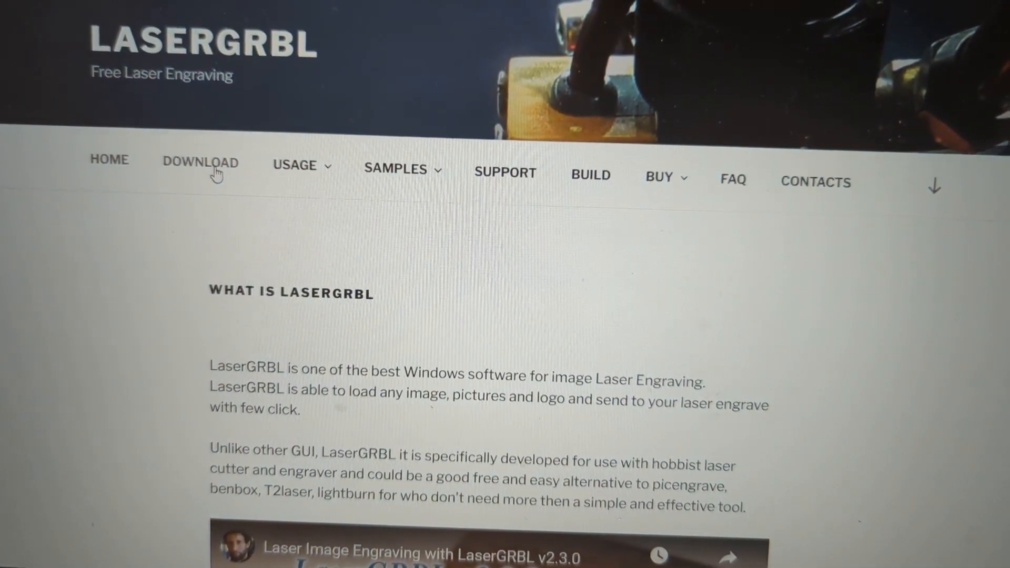
{"action": "left_click", "coordinate": [200, 163]}
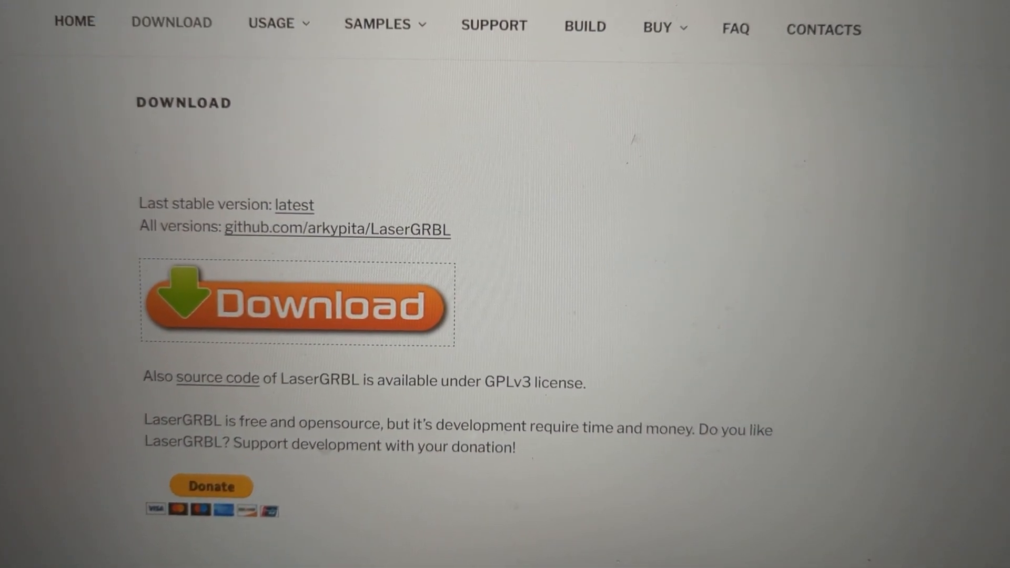
{"action": "left_click", "coordinate": [297, 305]}
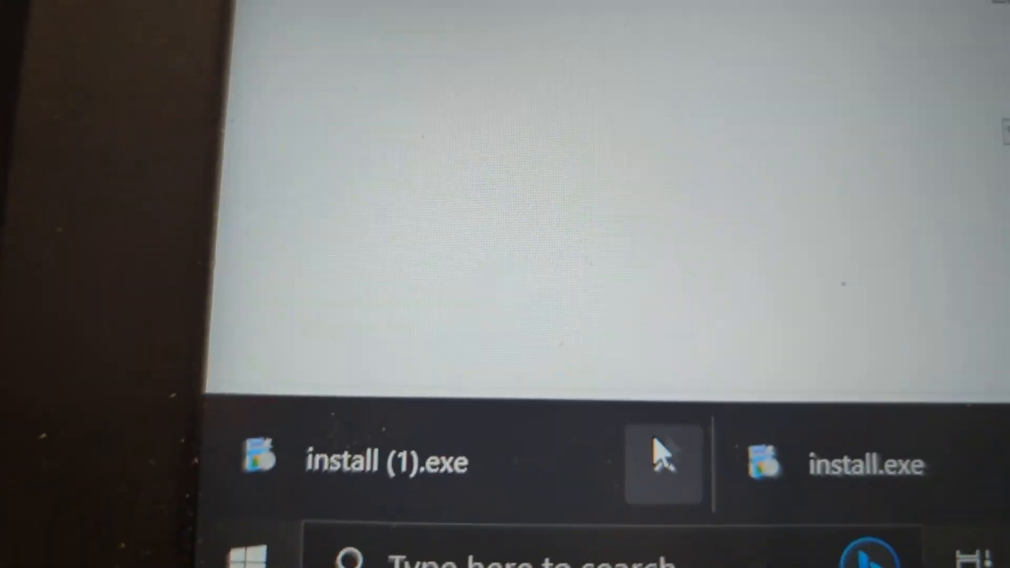
- Launch install (1).exe and grant it administrator permission at the UAC prompt
{"action": "left_click", "coordinate": [386, 461]}
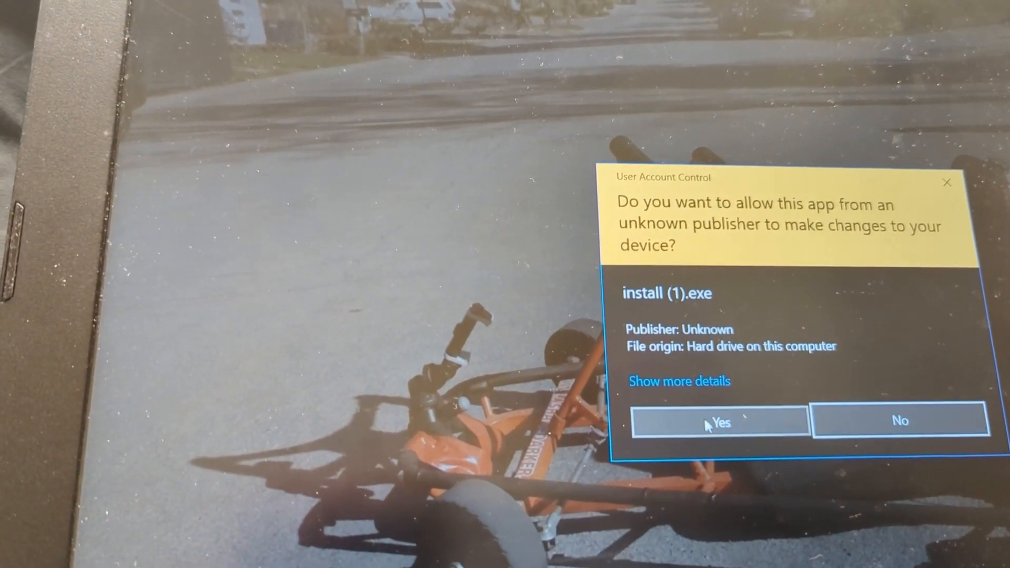
{"action": "left_click", "coordinate": [719, 423]}
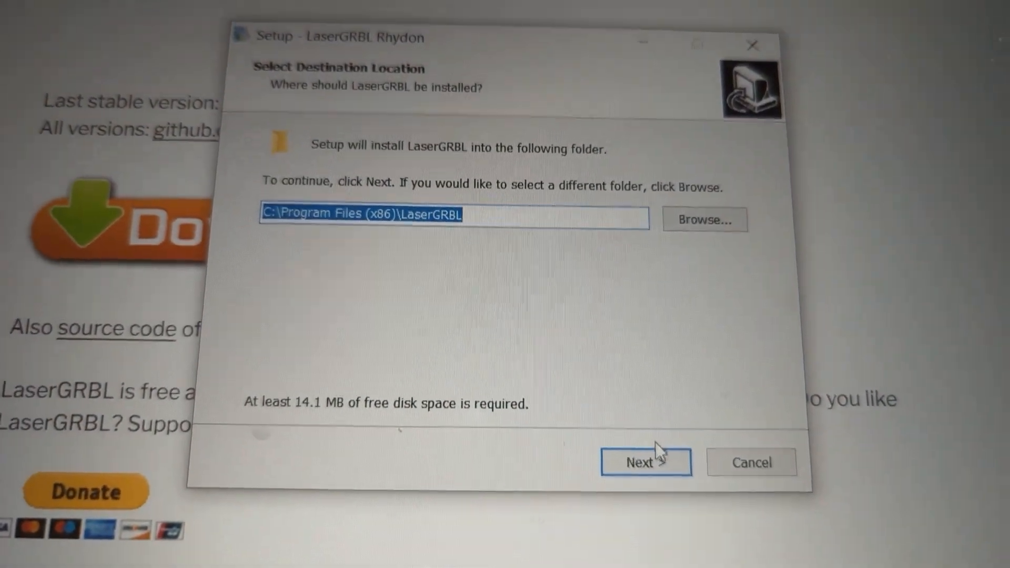
- Install into C:\Program Files (x86)\LaserGRBL with a desktop shortcut included
{"action": "left_click", "coordinate": [645, 461]}
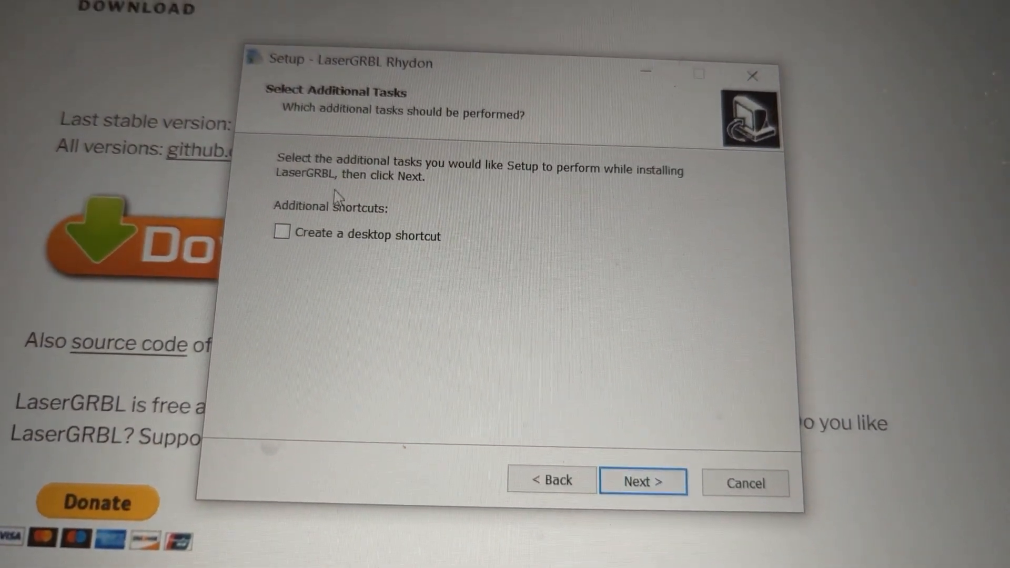
{"action": "left_click", "coordinate": [281, 233]}
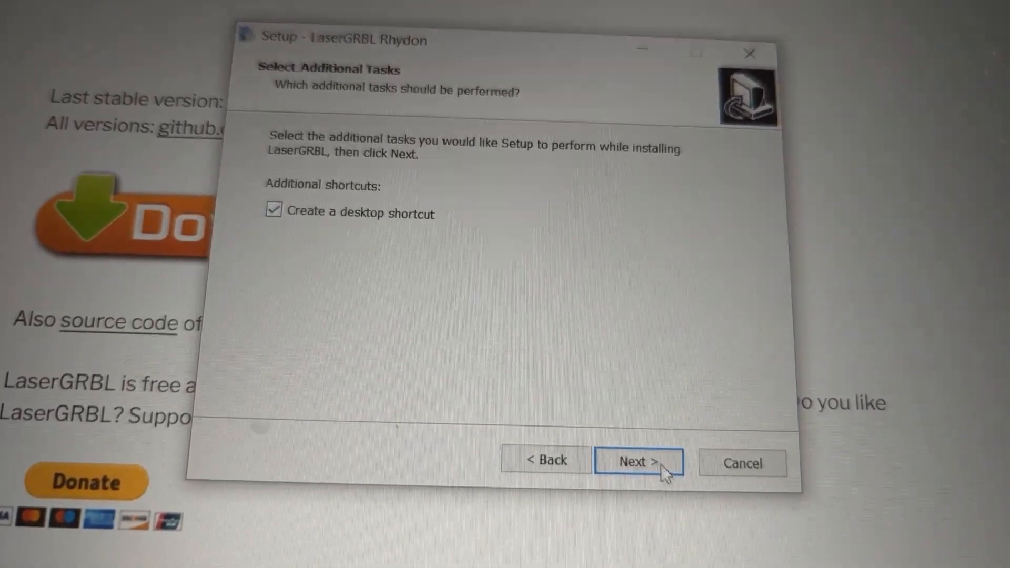
{"action": "left_click", "coordinate": [638, 461]}
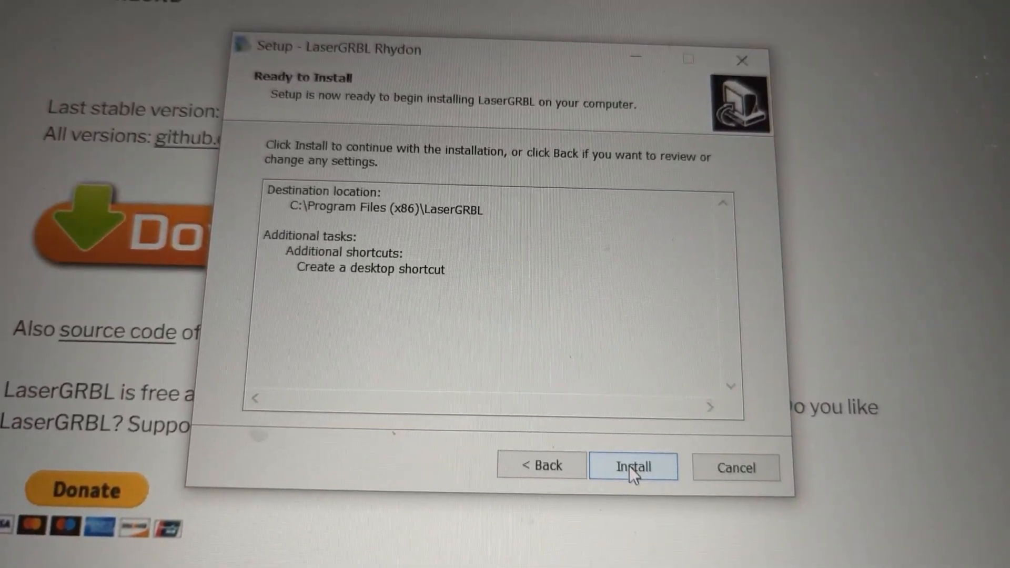
{"action": "left_click", "coordinate": [633, 466]}
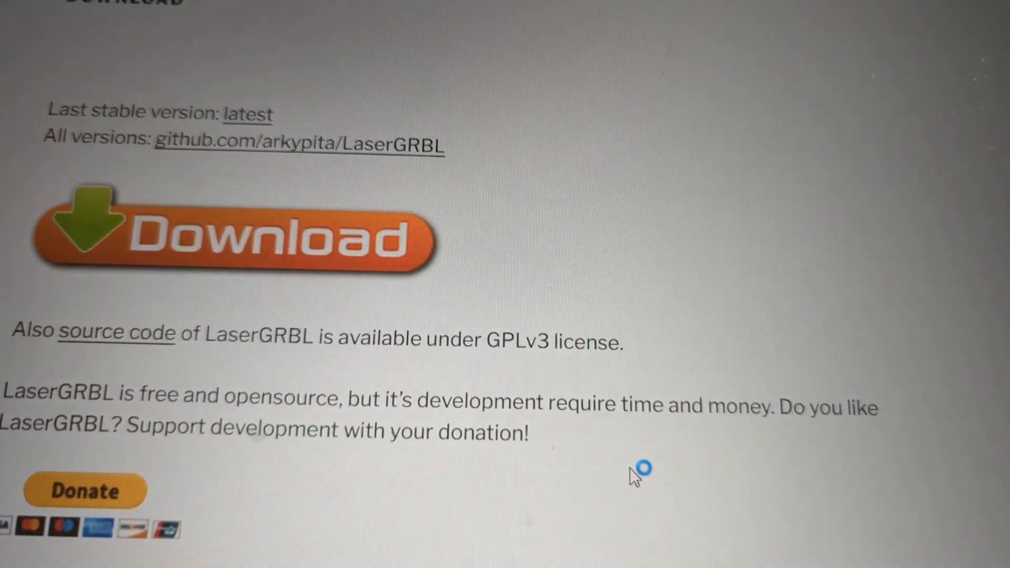